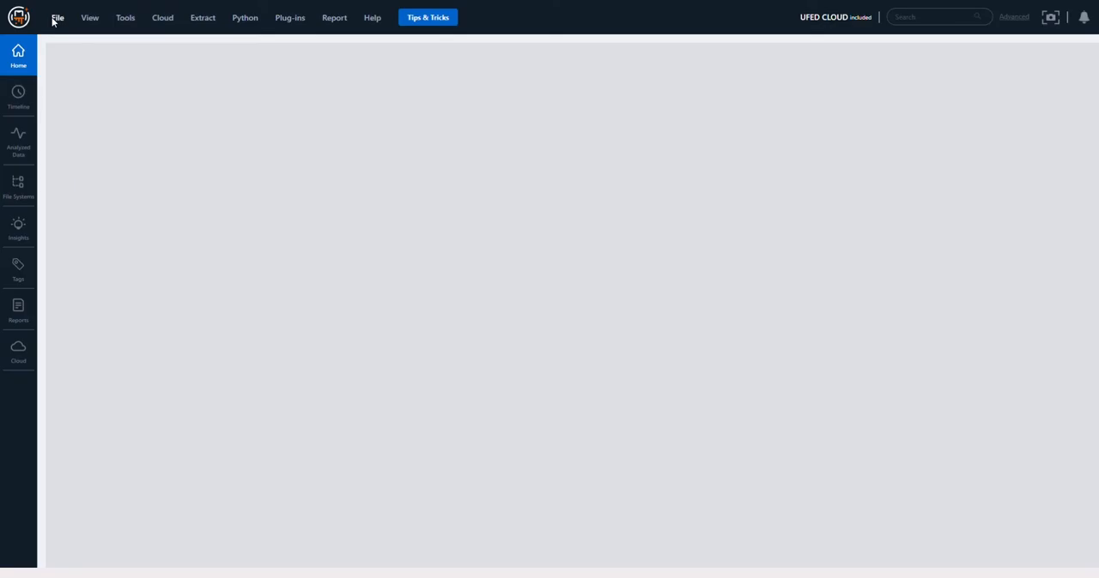
Start a new case from the File menu and choose Add to reach Open (Advanced)
{"action": "left_click", "coordinate": [56, 17]}
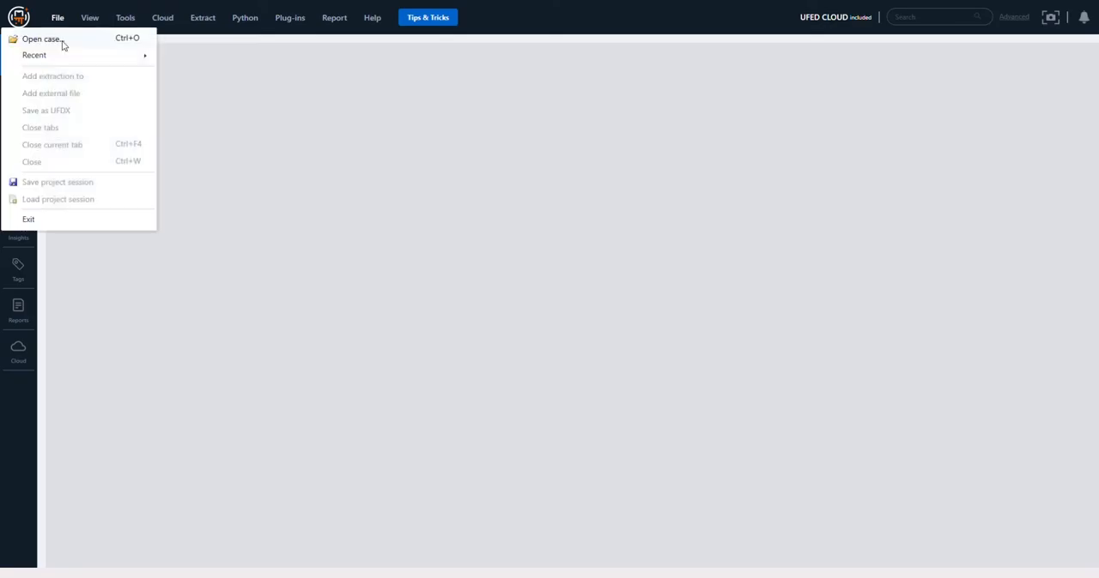
{"action": "left_click", "coordinate": [41, 37]}
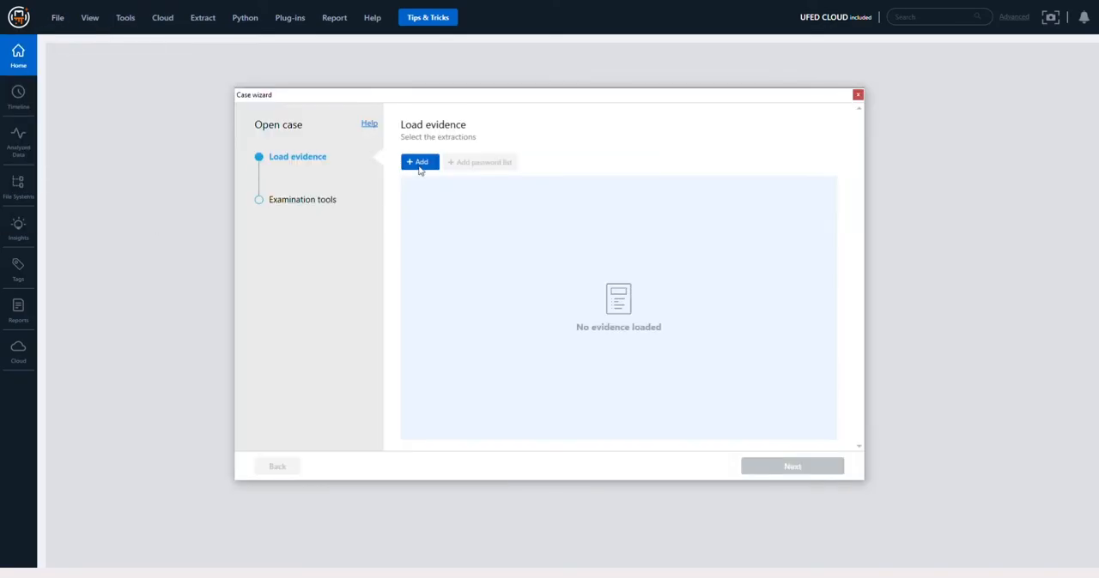
{"action": "left_click", "coordinate": [419, 162]}
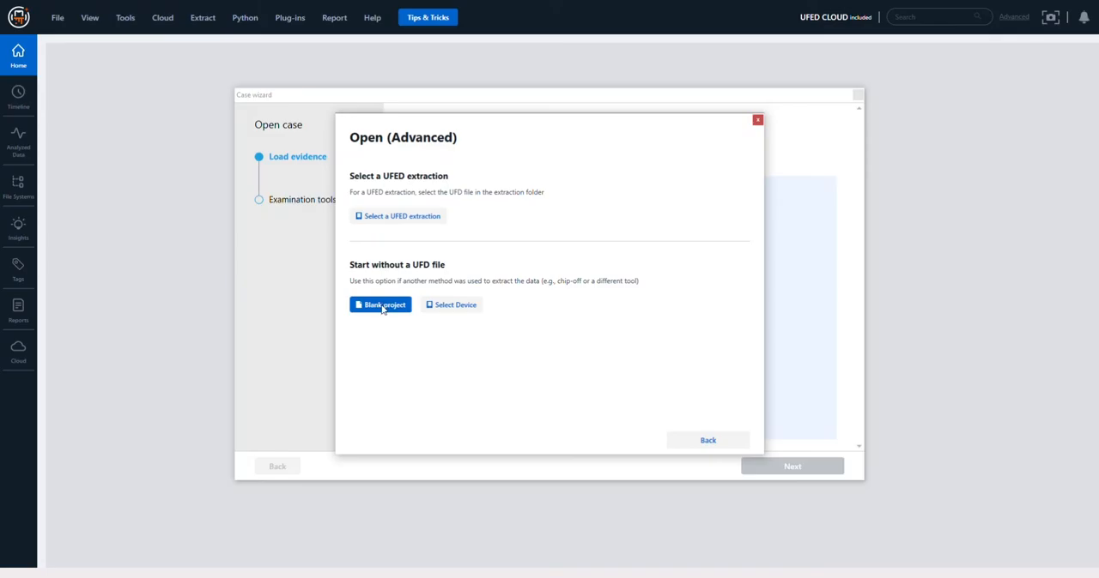
{"action": "left_click", "coordinate": [381, 305]}
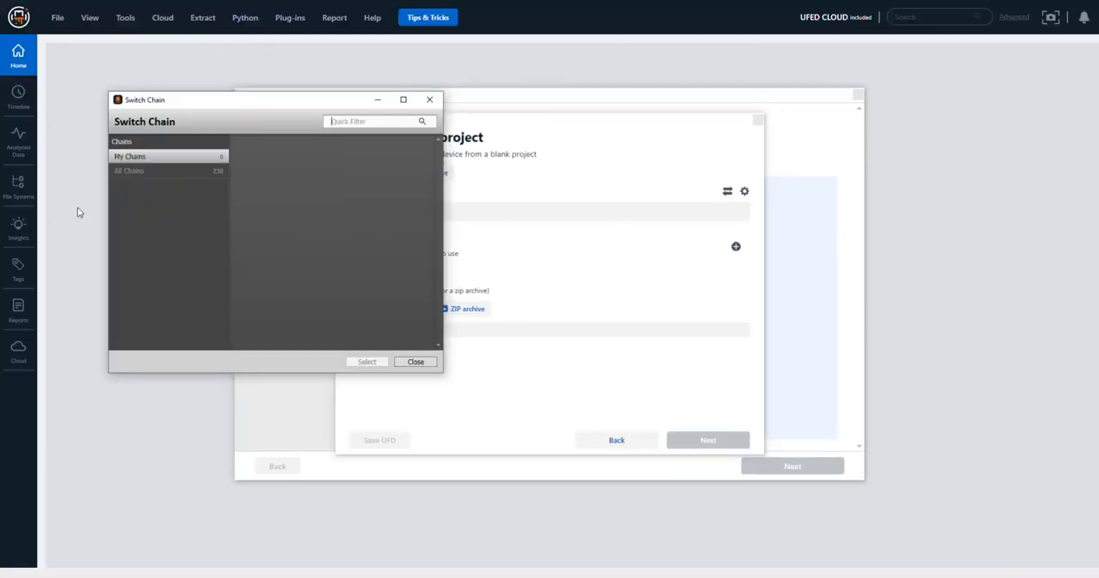
{"action": "left_click", "coordinate": [128, 171]}
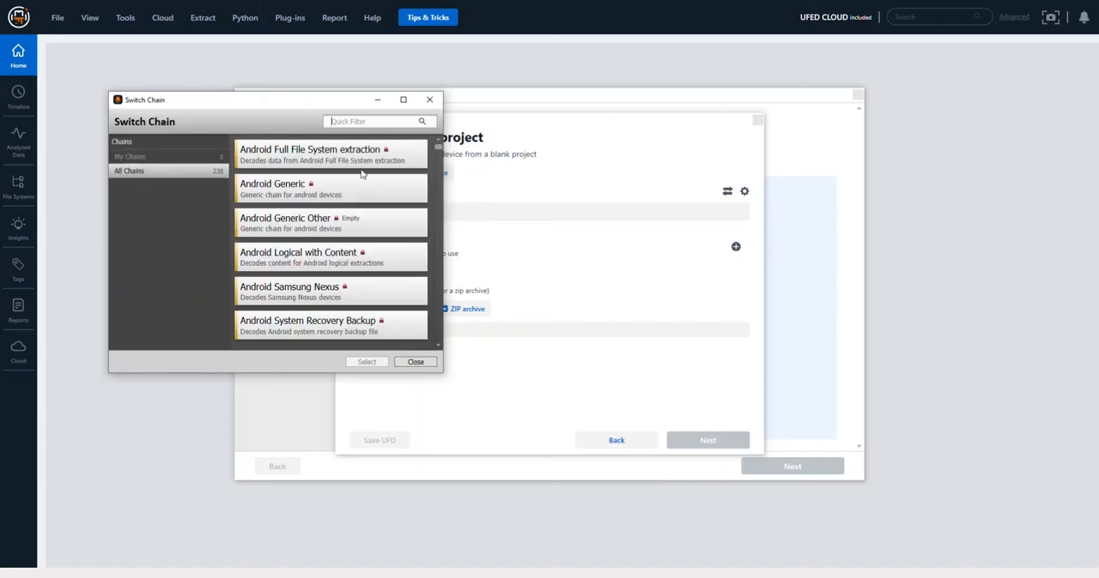
{"action": "left_click", "coordinate": [331, 154]}
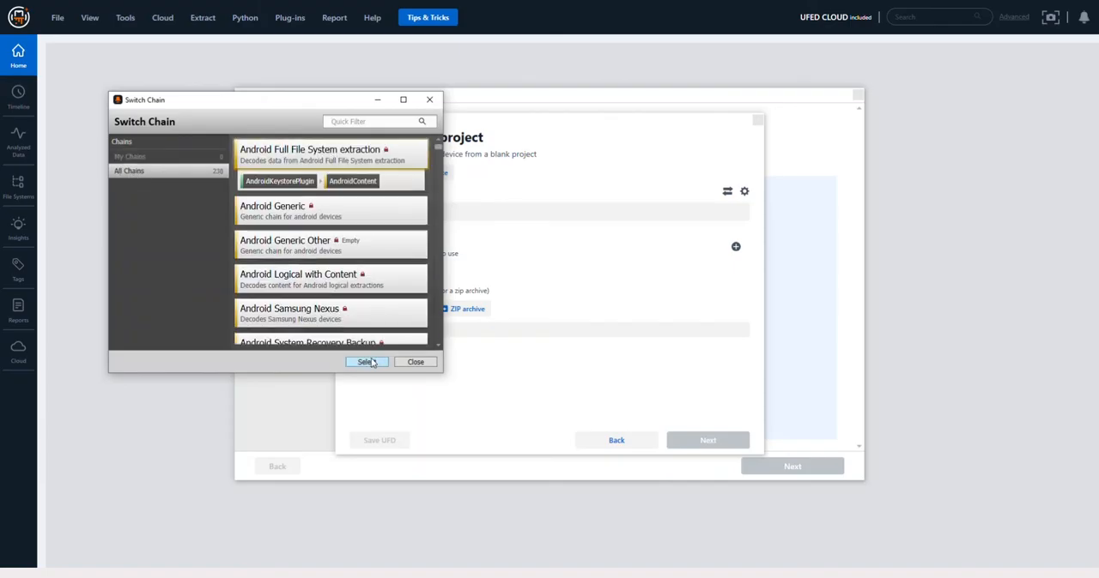
{"action": "left_click", "coordinate": [366, 361]}
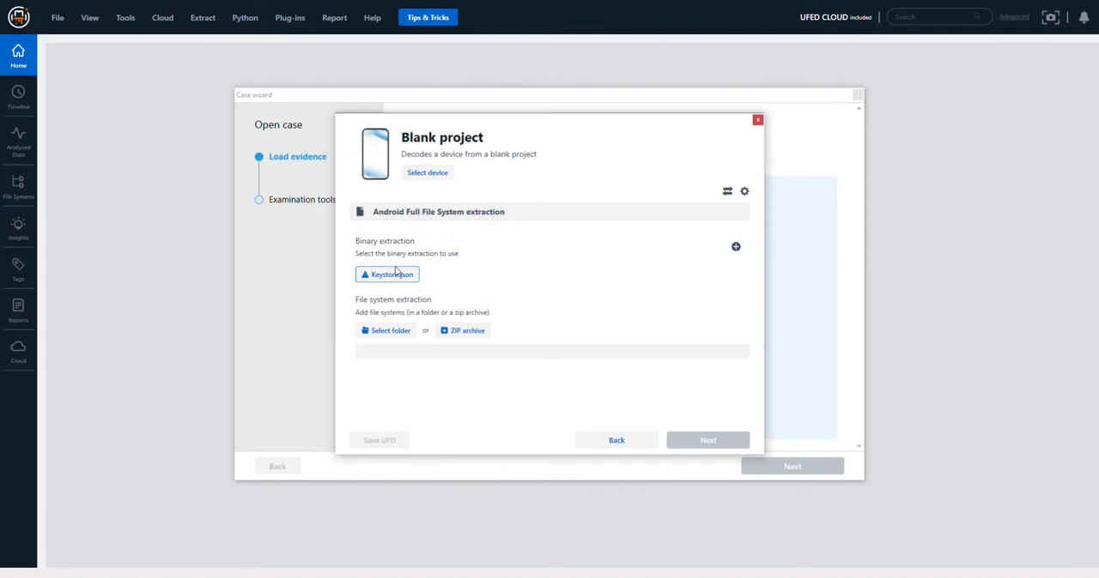
{"action": "left_click", "coordinate": [388, 275]}
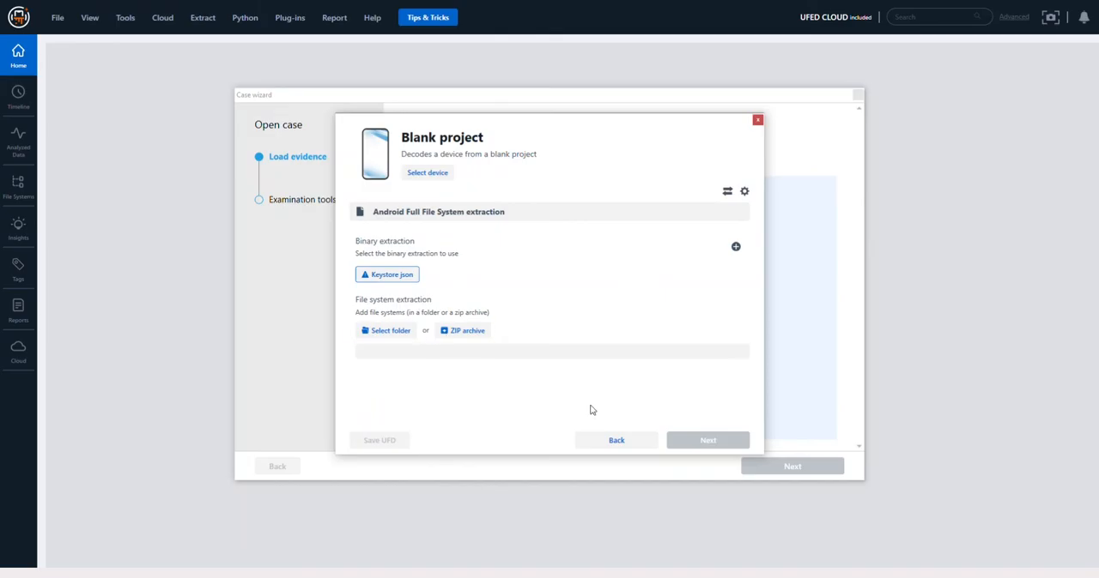
{"action": "left_click", "coordinate": [616, 440]}
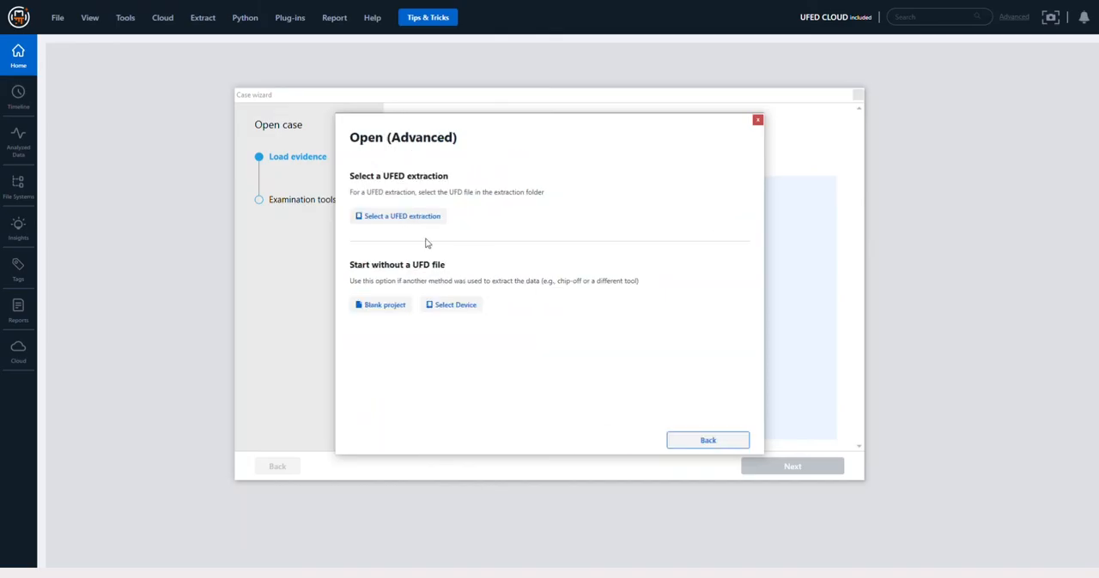
Create a blank project and switch its decoding chain to iPhoneFS via the 'iphone' filter
{"action": "left_click", "coordinate": [380, 305]}
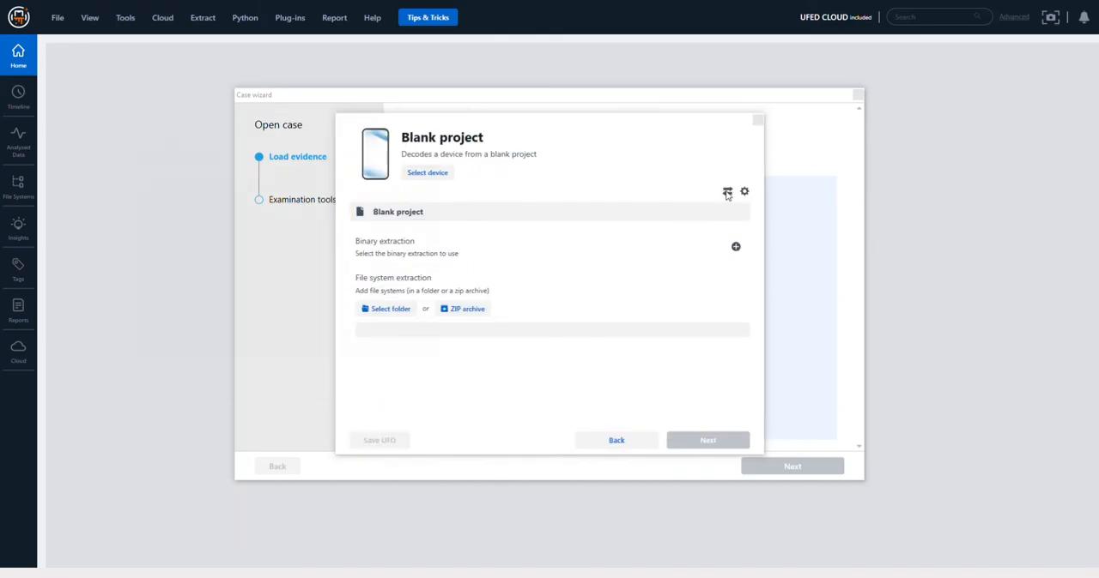
{"action": "left_click", "coordinate": [727, 191]}
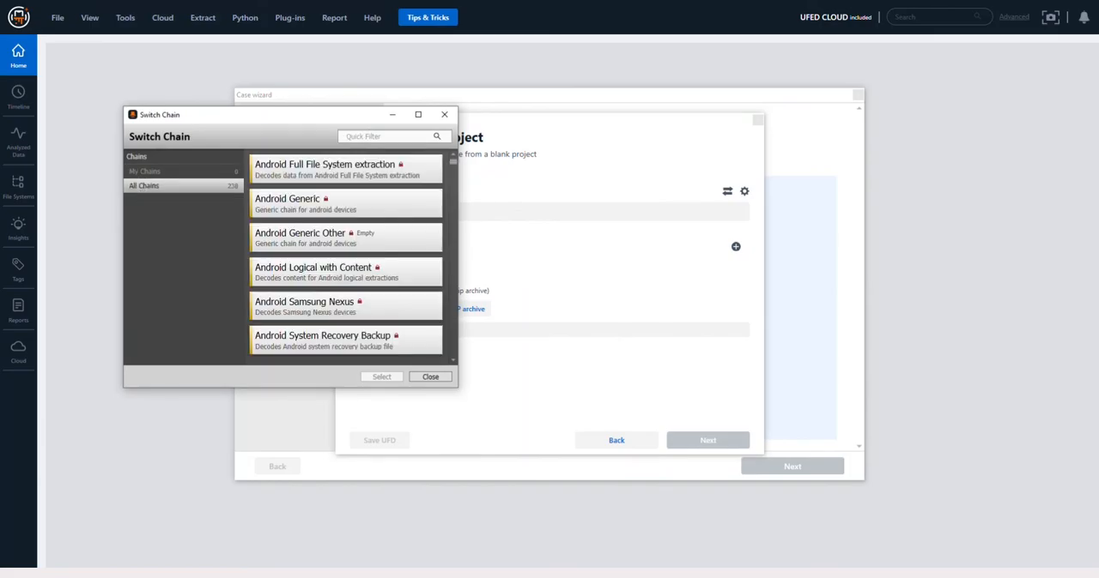
{"action": "type", "text": "iphone"}
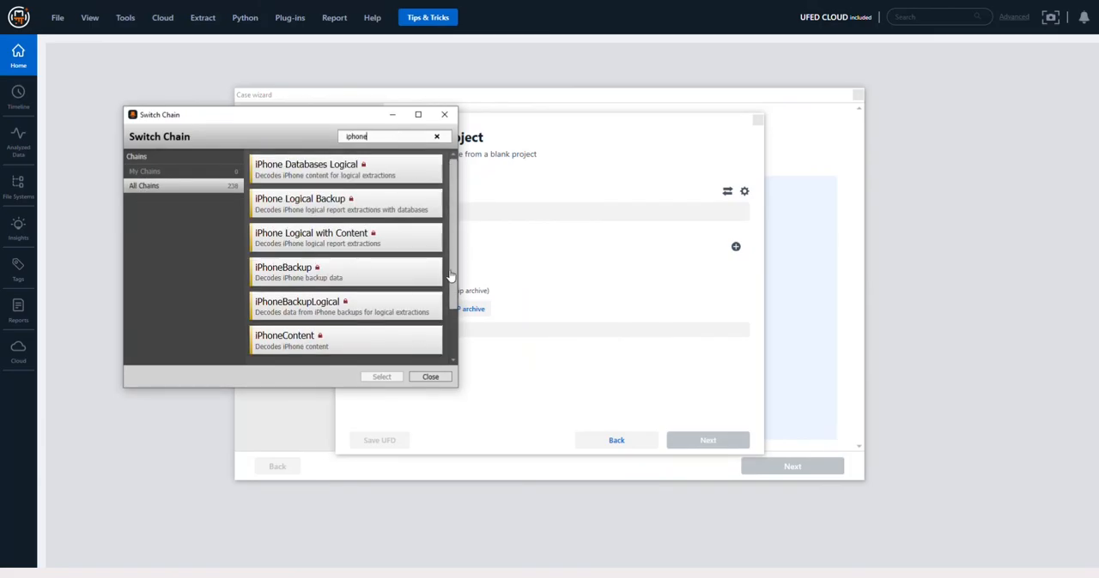
{"action": "scroll", "scroll_direction": "down", "scroll_amount": 3}
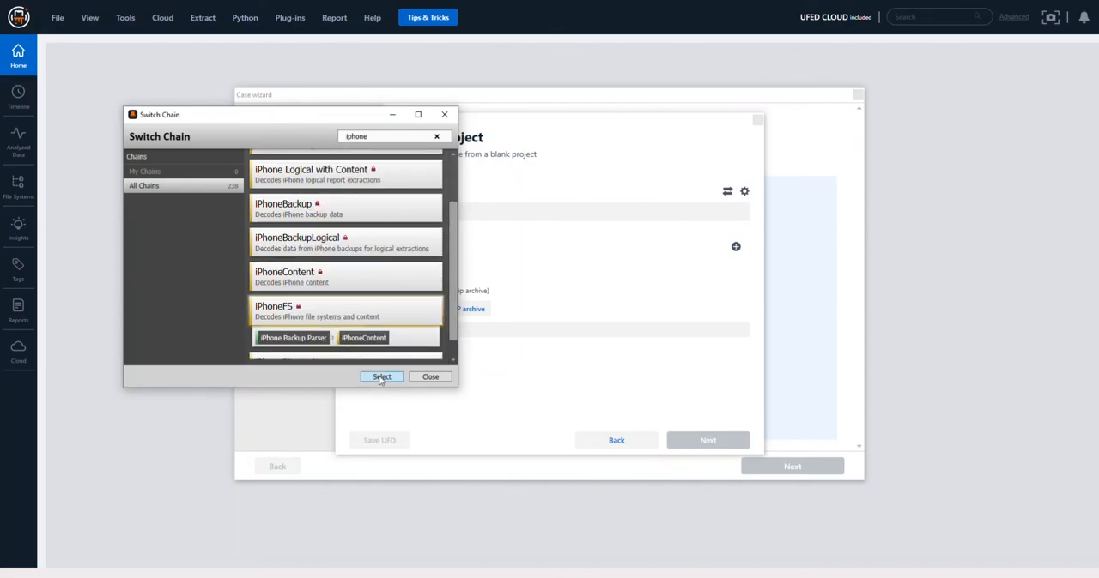
{"action": "left_click", "coordinate": [381, 377]}
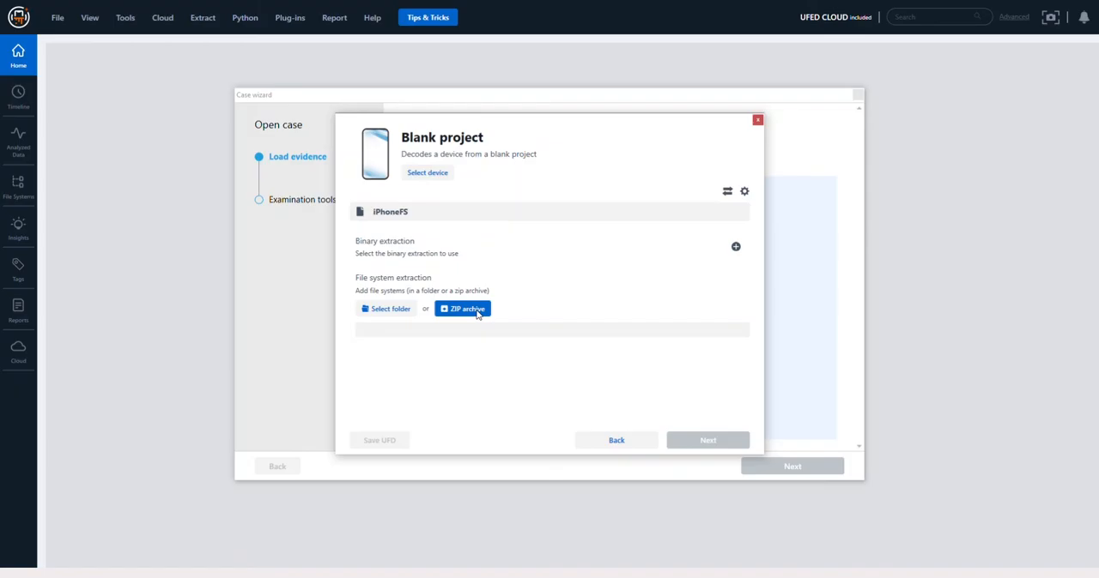